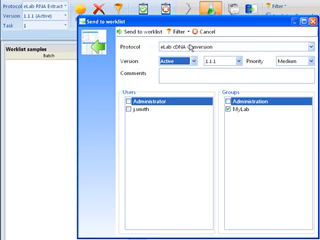
# - Send the samples to eLab cDNA Conversion v1.1.1 at Medium priority
pyautogui.click(140, 25)
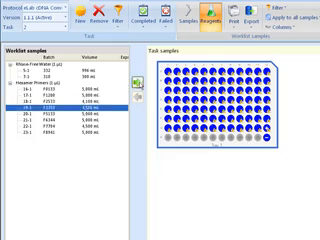